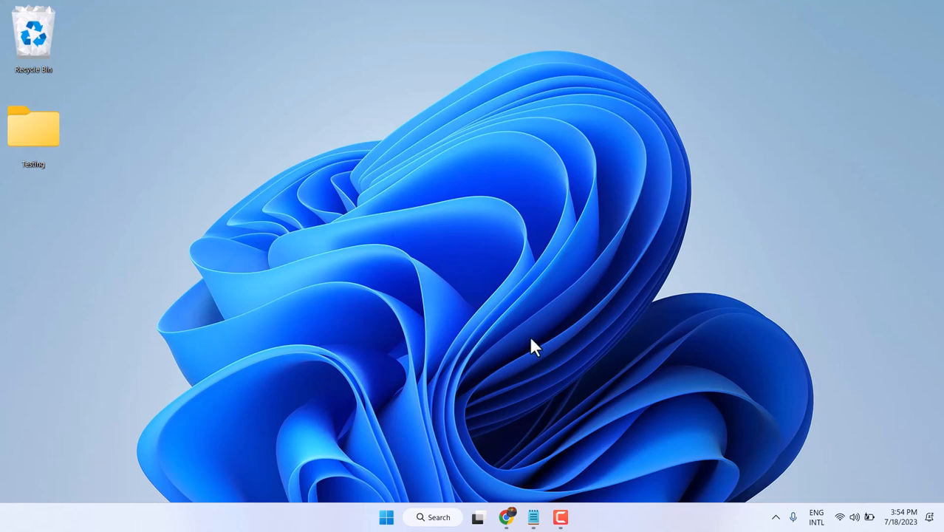
{"action": "mouse_move", "coordinate": [201, 101]}
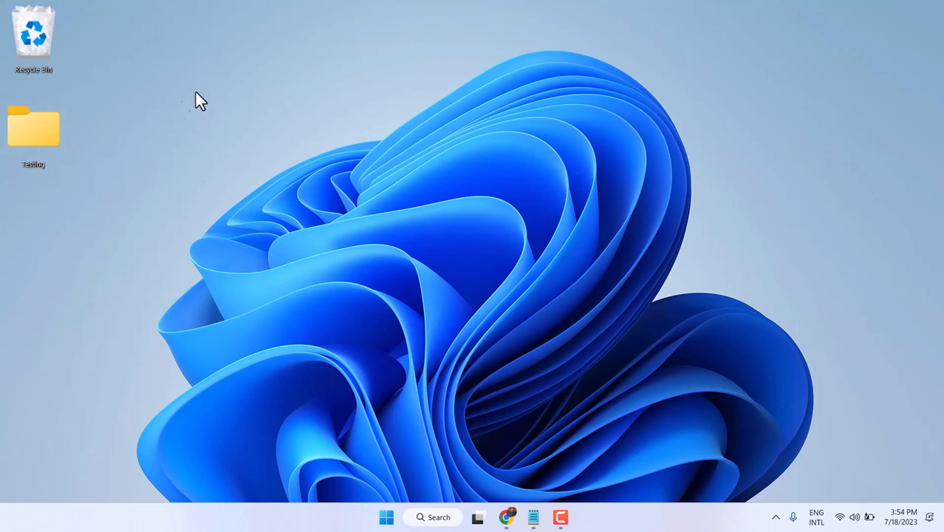
{"action": "mouse_move", "coordinate": [90, 174]}
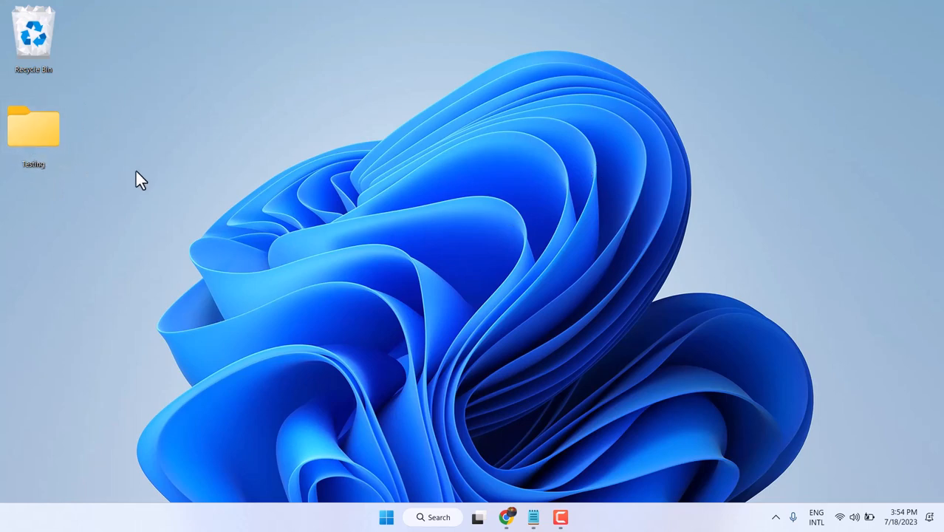
{"action": "mouse_move", "coordinate": [126, 141]}
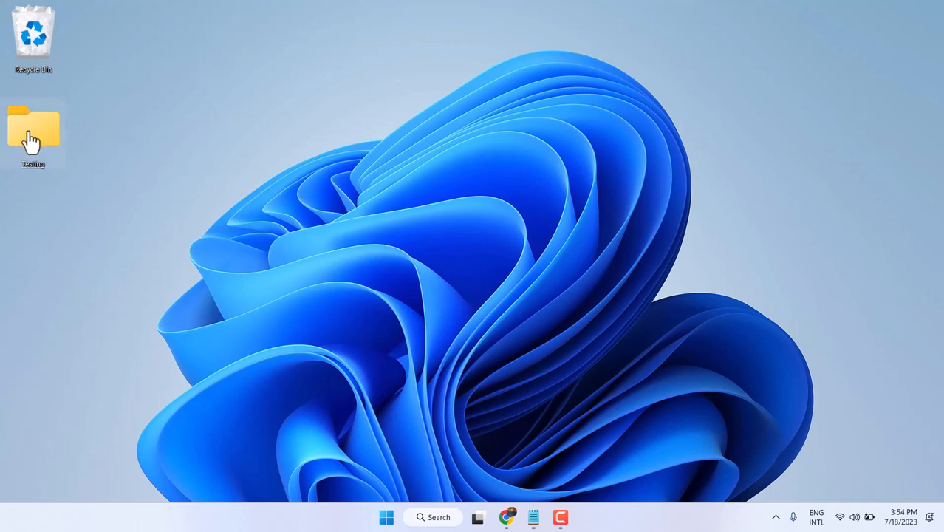
Open the Testing folder's Properties window at its Customize tab
{"action": "right_click", "coordinate": [33, 126]}
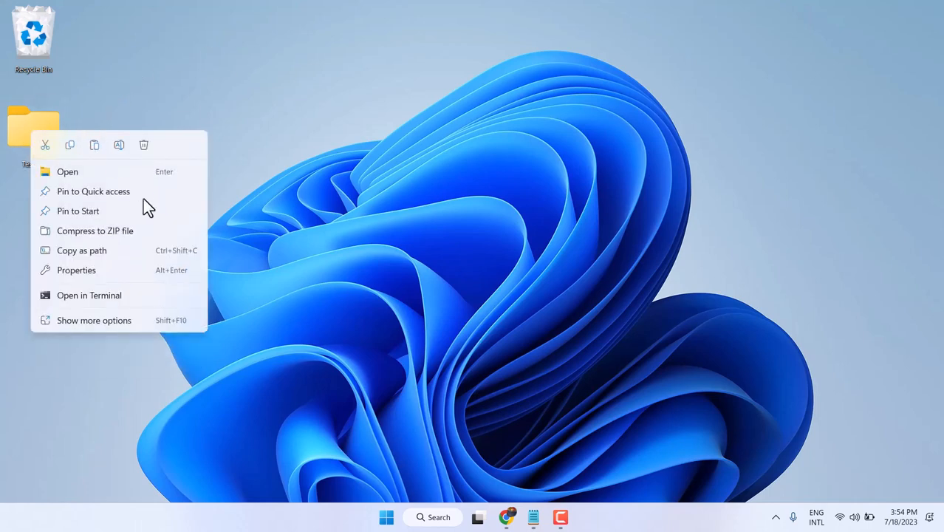
{"action": "mouse_move", "coordinate": [76, 269]}
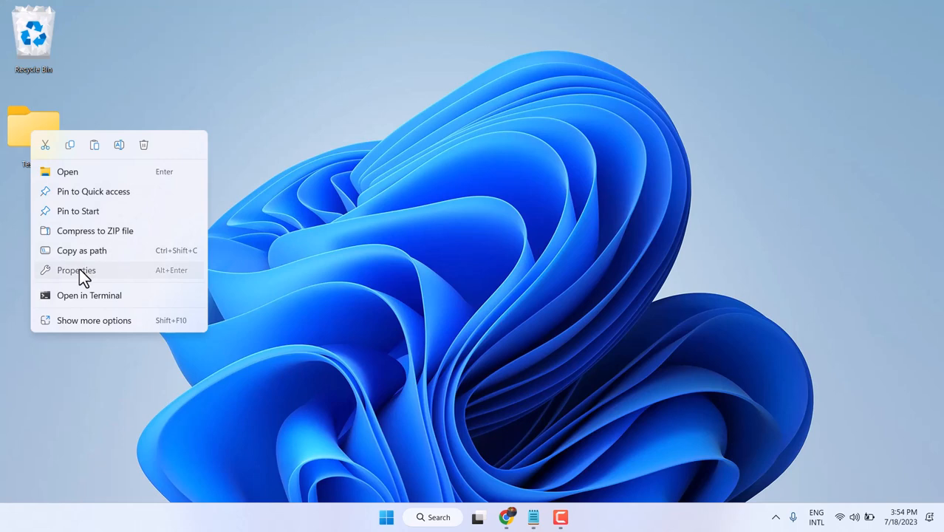
{"action": "left_click", "coordinate": [76, 269]}
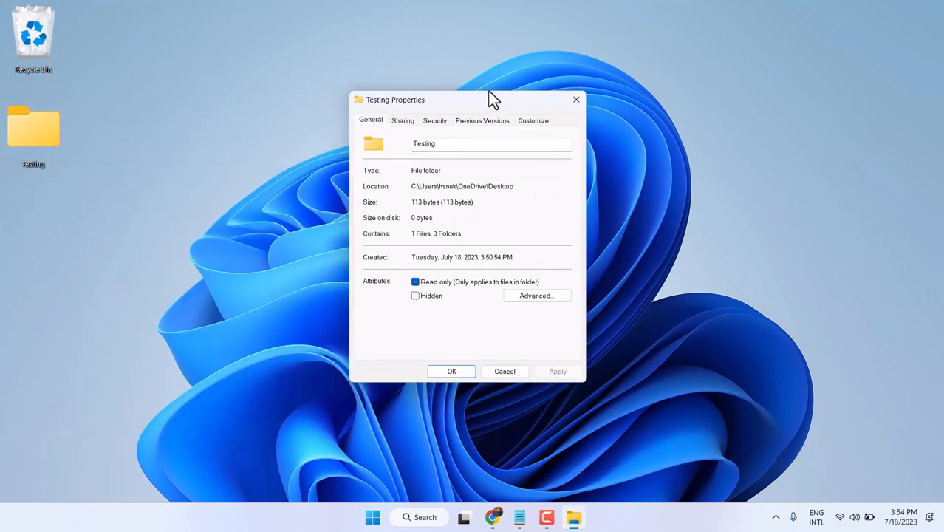
{"action": "mouse_move", "coordinate": [539, 131]}
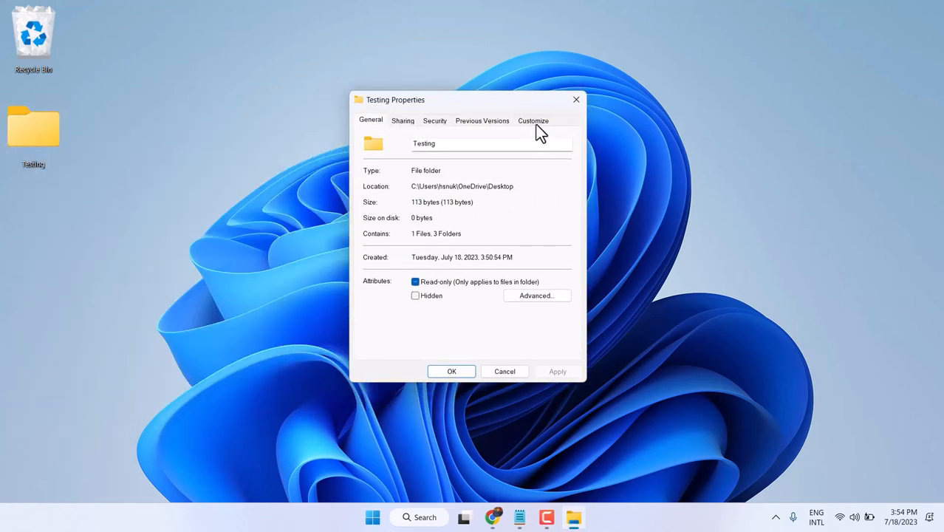
{"action": "left_click", "coordinate": [534, 121]}
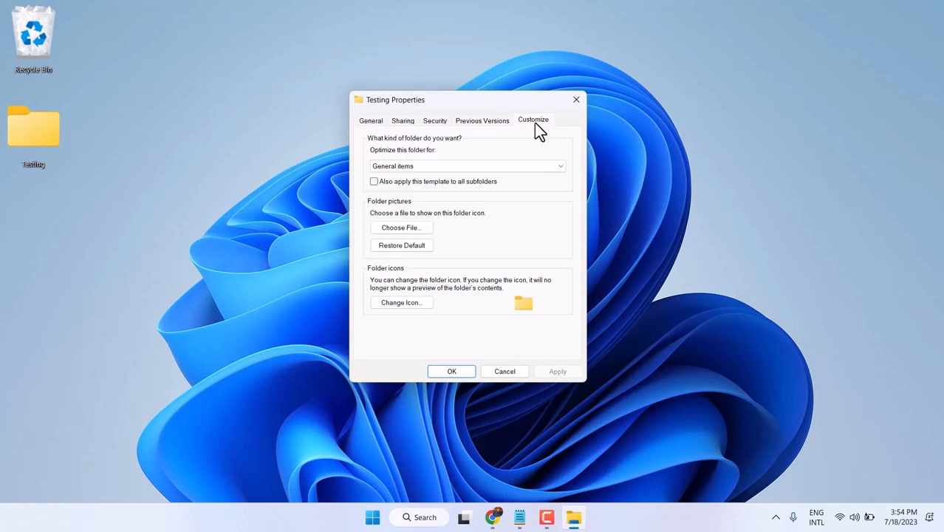
{"action": "mouse_move", "coordinate": [399, 189]}
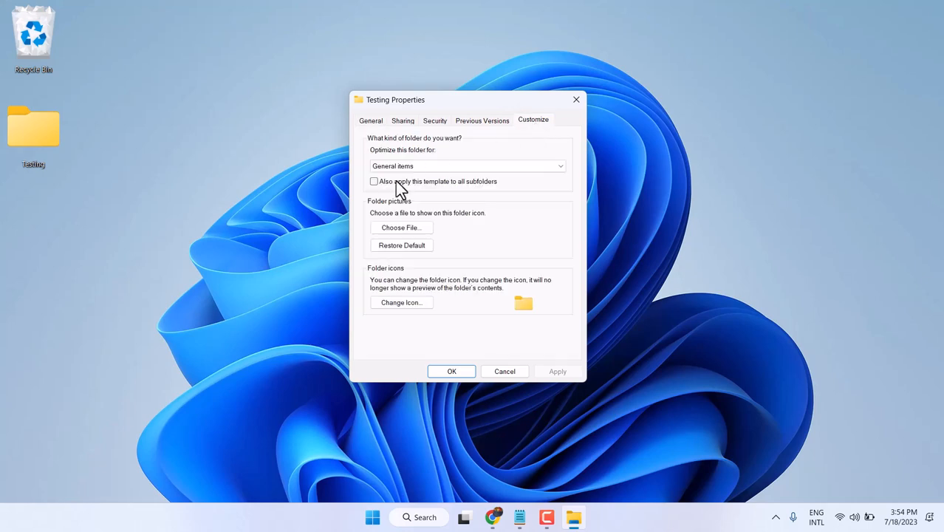
{"action": "mouse_move", "coordinate": [401, 302]}
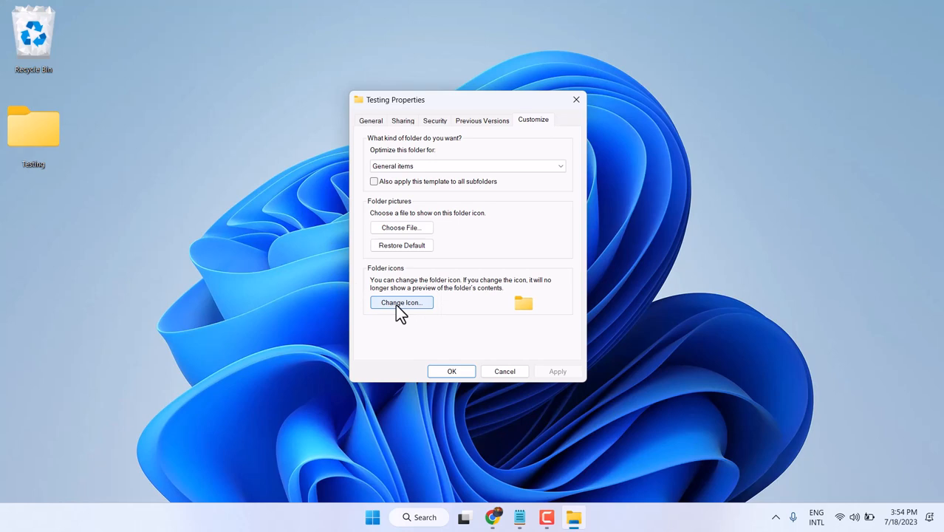
Set the Testing folder's icon to the green-bar folder icon and apply it
{"action": "left_click", "coordinate": [401, 302]}
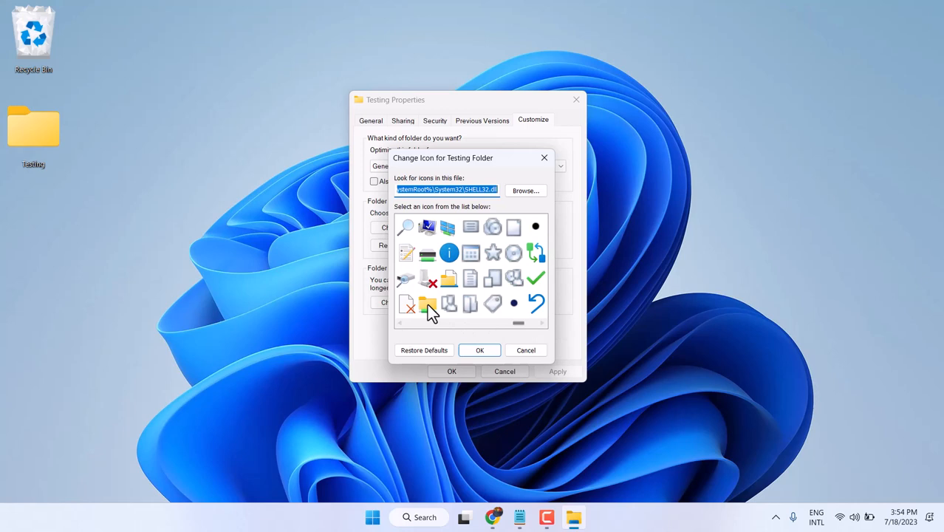
{"action": "left_click", "coordinate": [479, 350]}
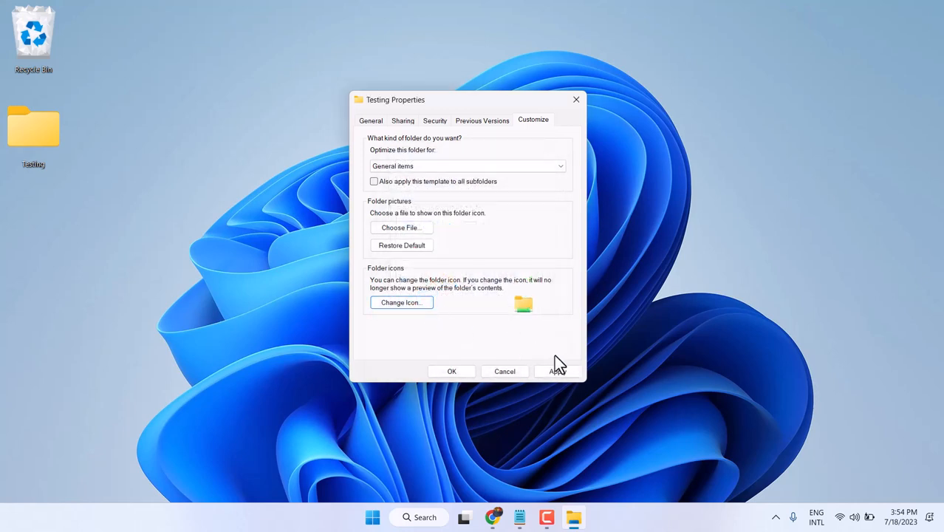
{"action": "left_click", "coordinate": [557, 371]}
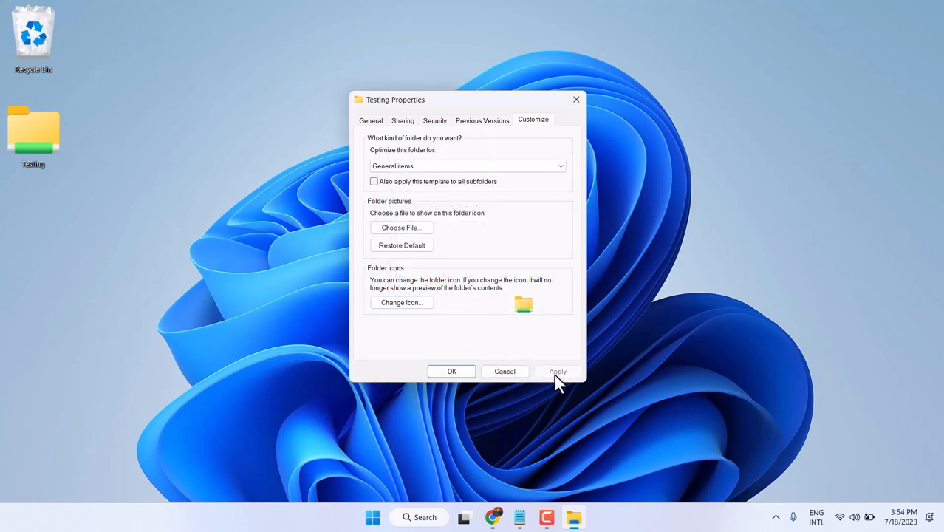
{"action": "left_click", "coordinate": [451, 371]}
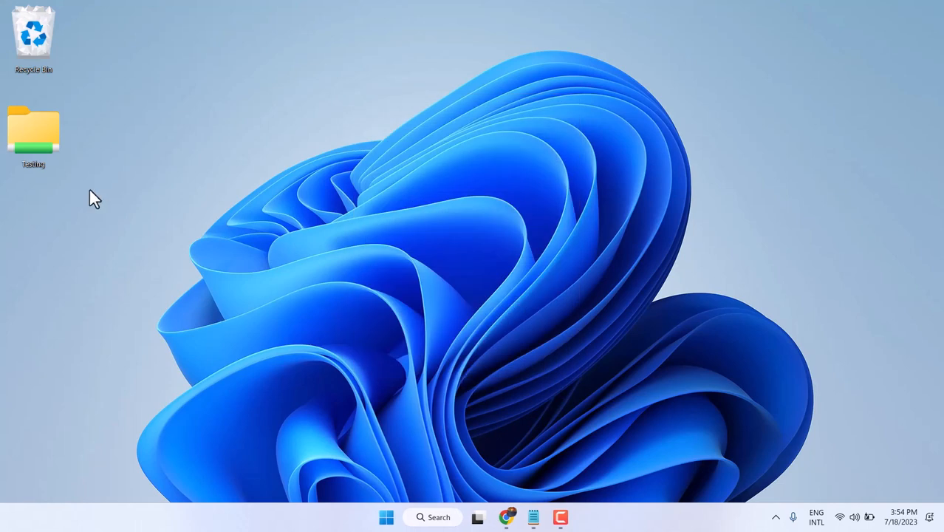
{"action": "mouse_move", "coordinate": [33, 133]}
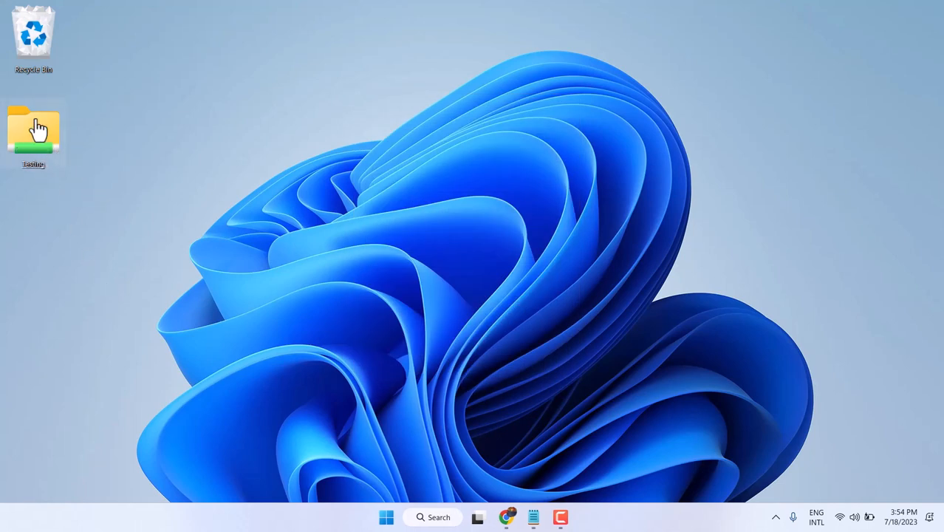
Reopen Testing's Customize settings and swap its icon for the folder-with-grid icon
{"action": "right_click", "coordinate": [33, 133]}
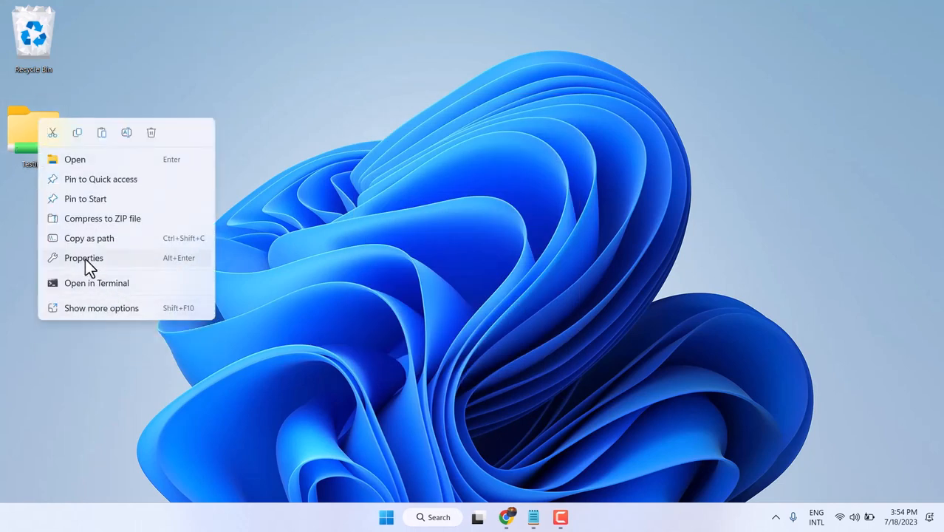
{"action": "left_click", "coordinate": [84, 258]}
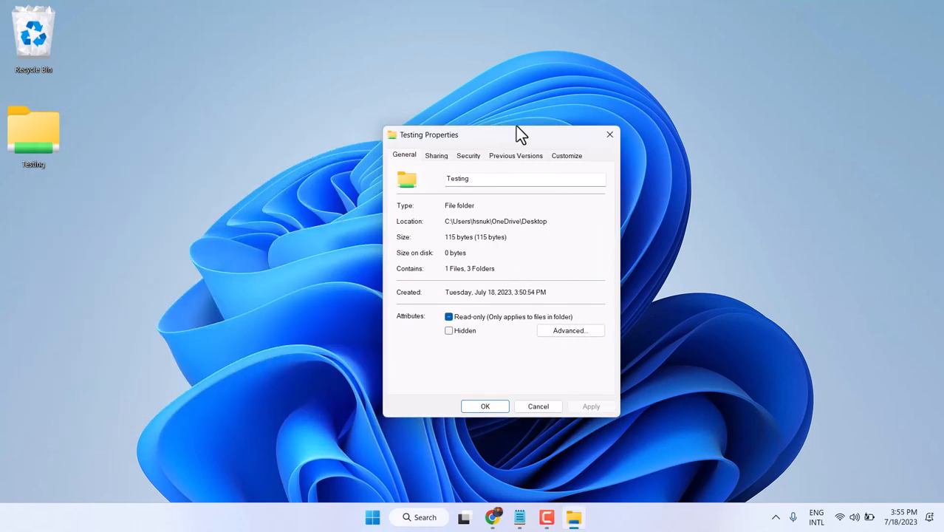
{"action": "left_click", "coordinate": [567, 155]}
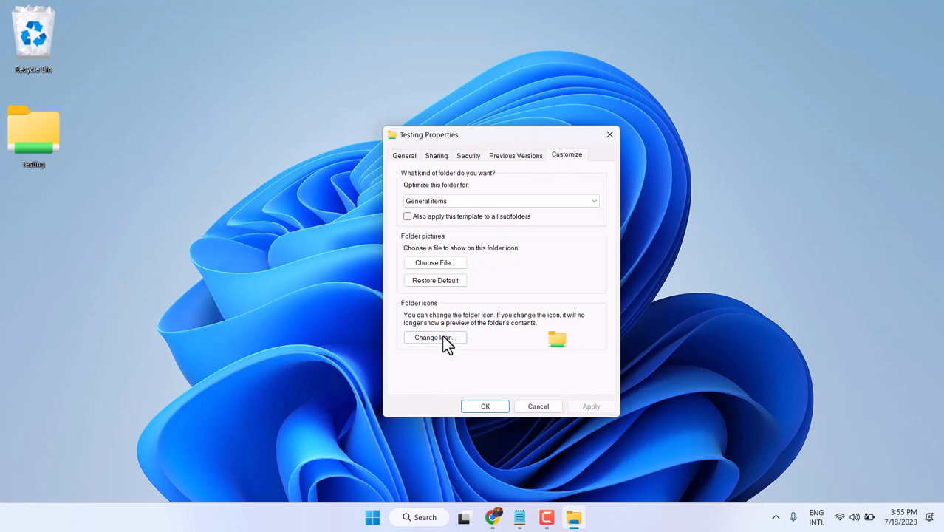
{"action": "left_click", "coordinate": [434, 337]}
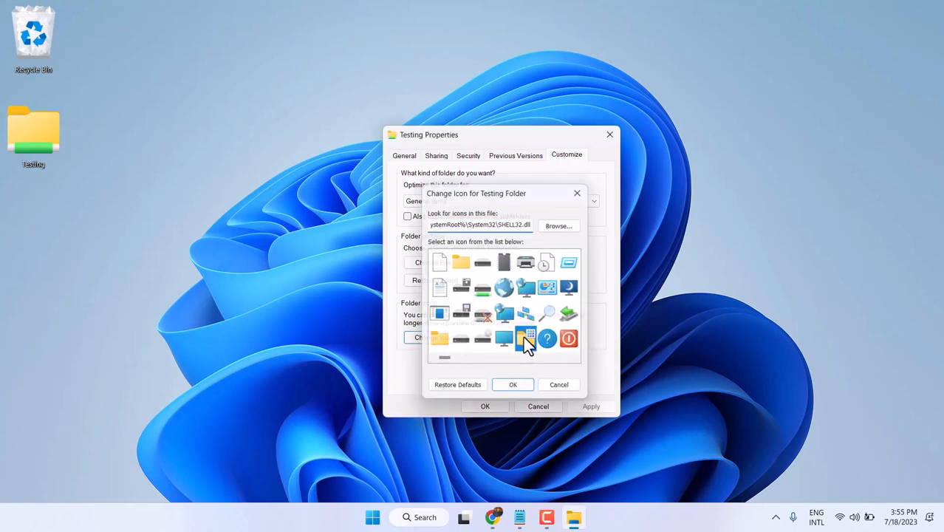
{"action": "left_click", "coordinate": [513, 385]}
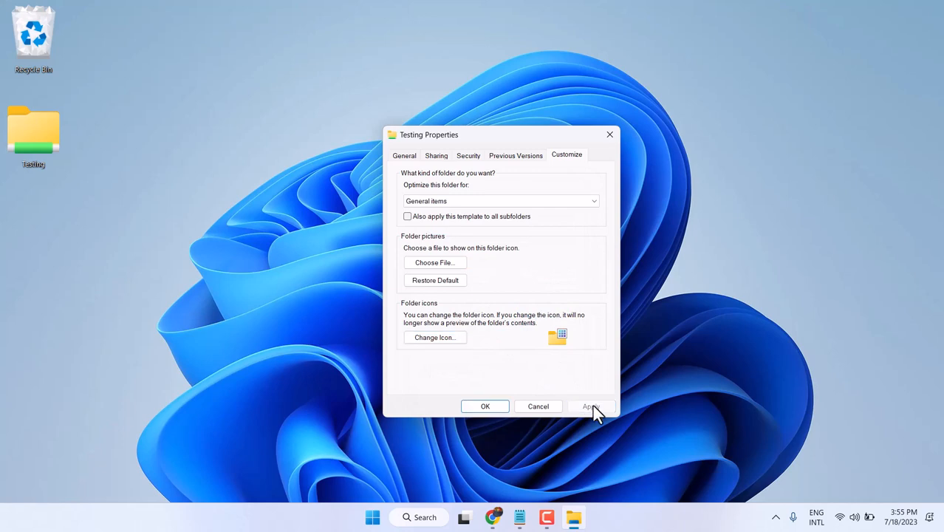
{"action": "left_click", "coordinate": [485, 406]}
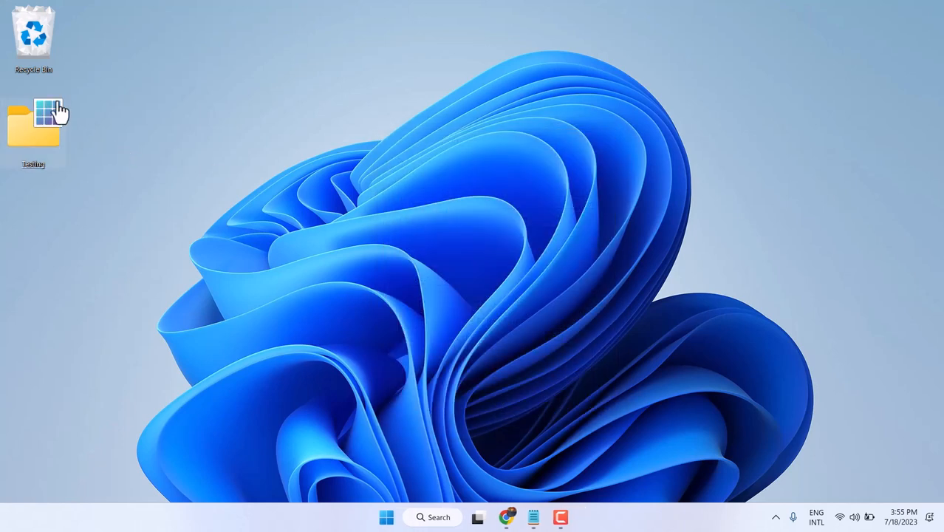
Reset the Testing folder's icon with Restore Defaults back to the plain folder image
{"action": "right_click", "coordinate": [33, 126]}
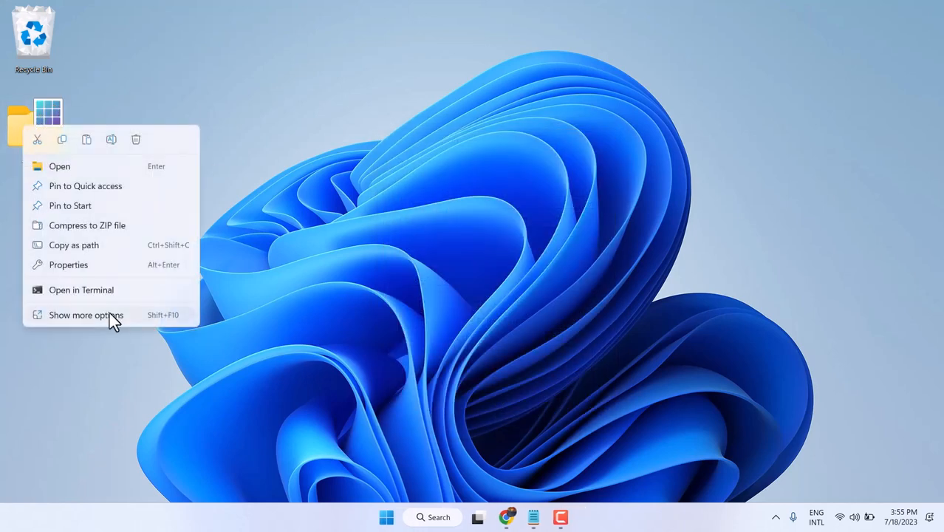
{"action": "left_click", "coordinate": [68, 265]}
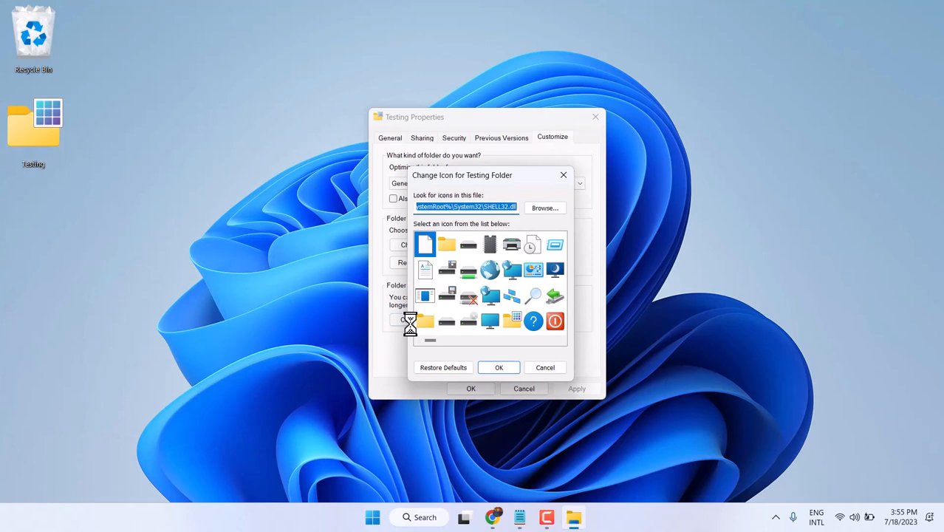
{"action": "left_click", "coordinate": [425, 320]}
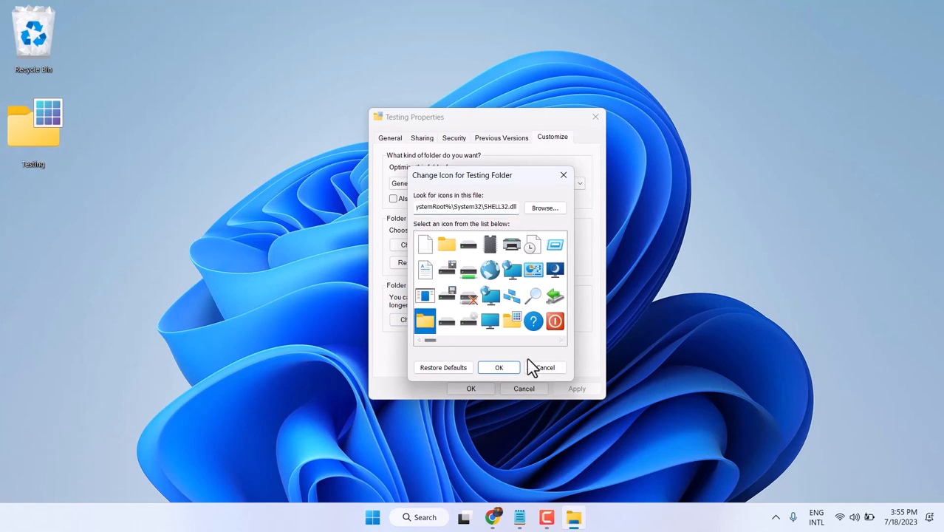
{"action": "left_click", "coordinate": [499, 368]}
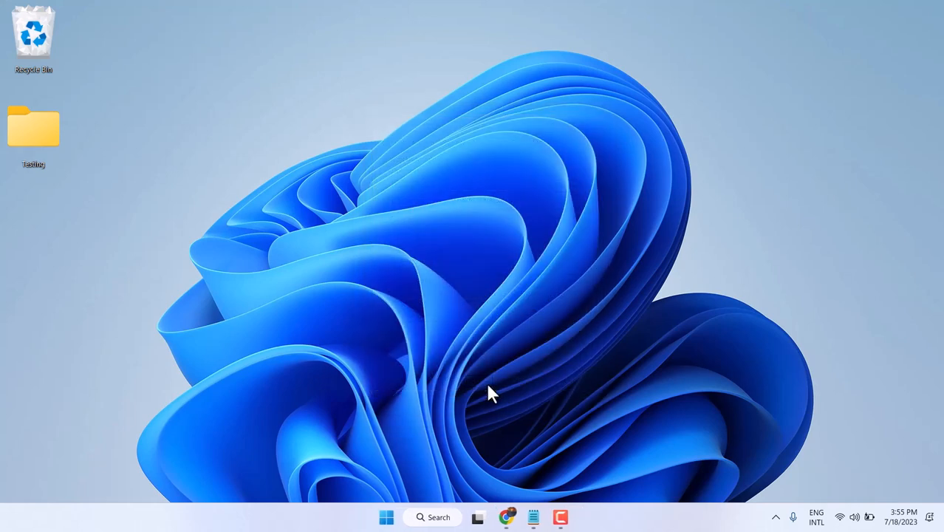
{"action": "mouse_move", "coordinate": [272, 194]}
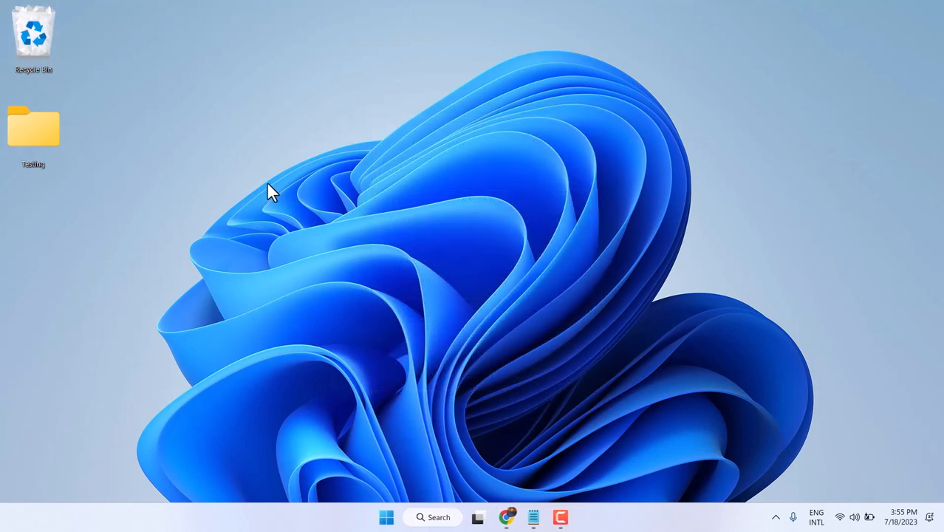
{"action": "mouse_move", "coordinate": [507, 414]}
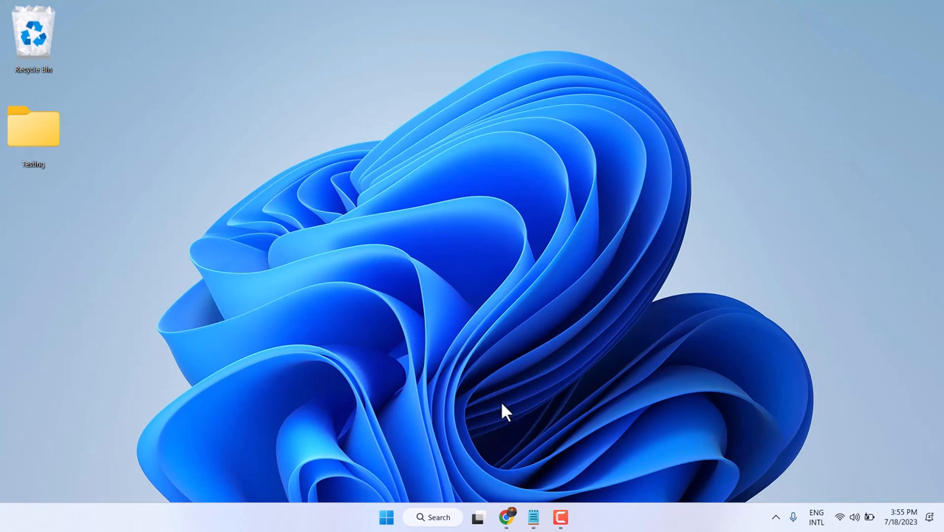
{"action": "mouse_move", "coordinate": [546, 493]}
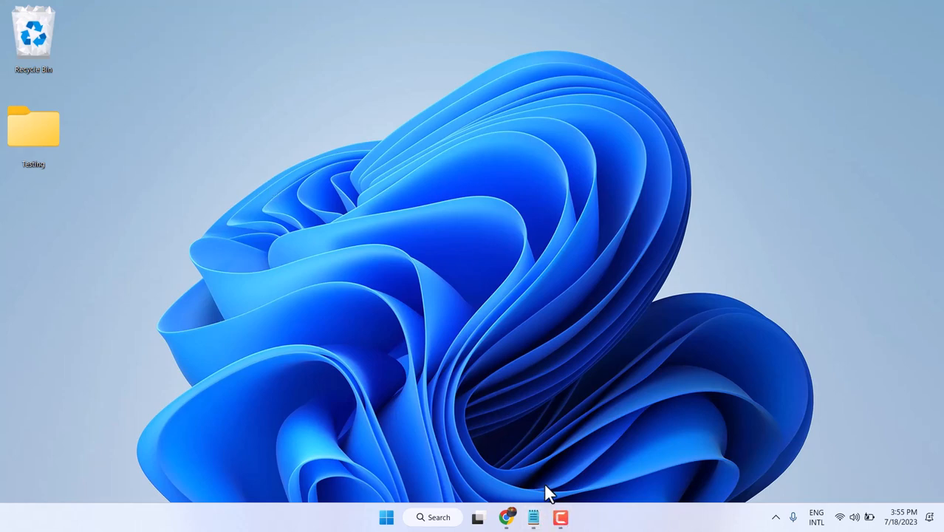